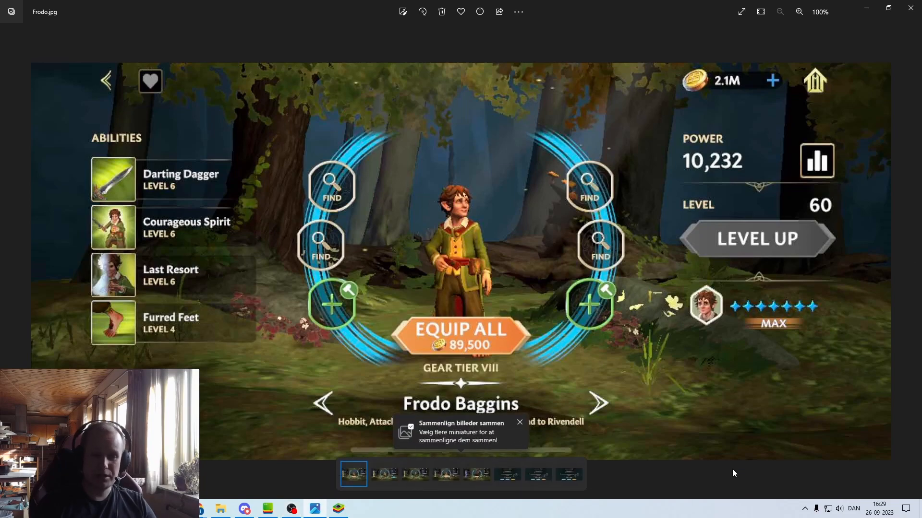
Step: Close the 'Sammenlign billeder sammen' tip over Frodo.jpg
left_click(518, 422)
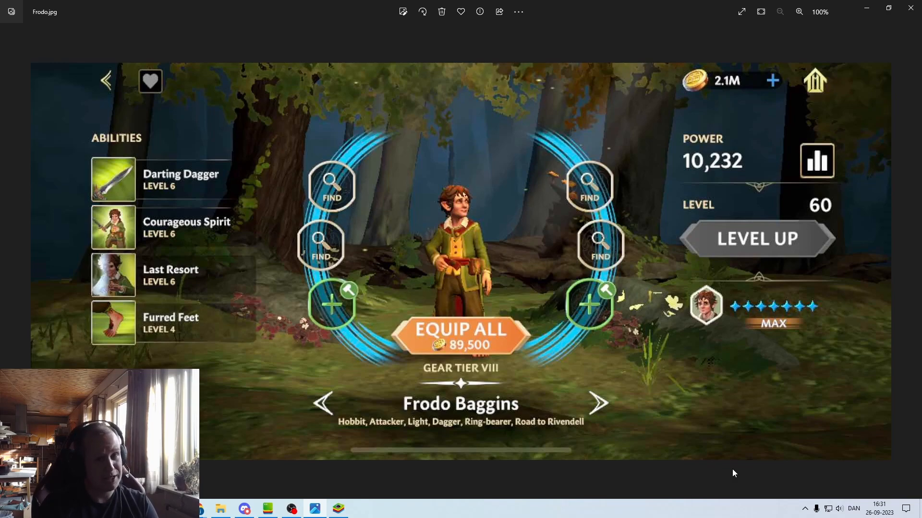
Step: Advance from Frodo.jpg to Merry.jpg with the next-photo arrow
left_click(598, 403)
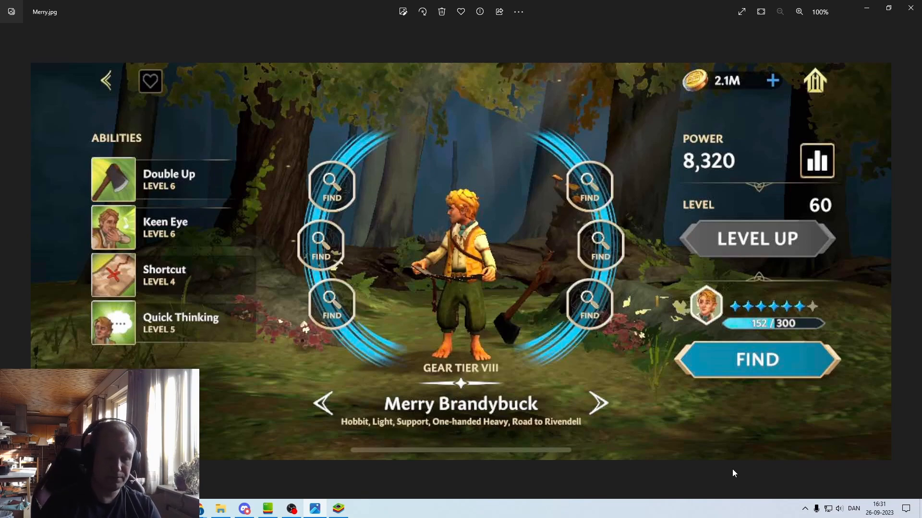
Step: Advance from Merry.jpg to Pippin.jpg with the next-photo arrow
left_click(598, 403)
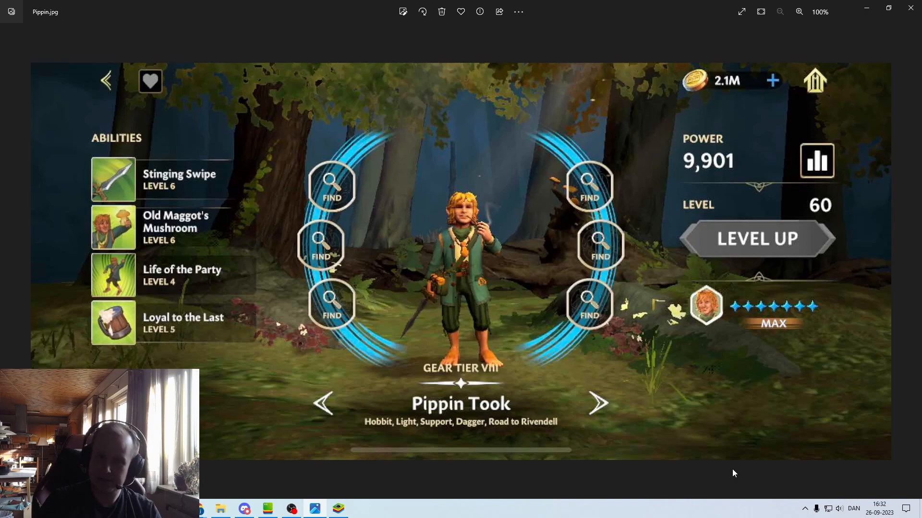
Step: Step back from Pippin.jpg to Merry.jpg, showing power 8,320 at level 60
left_click(598, 403)
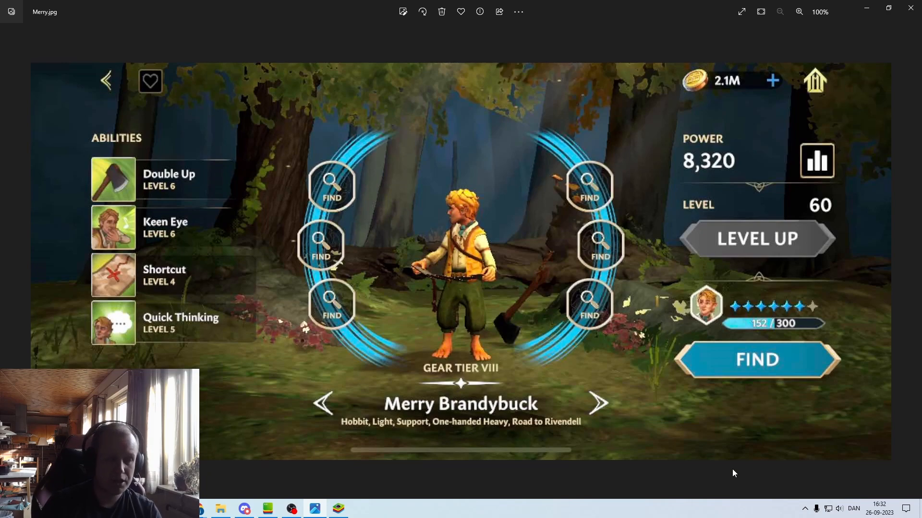
left_click(597, 403)
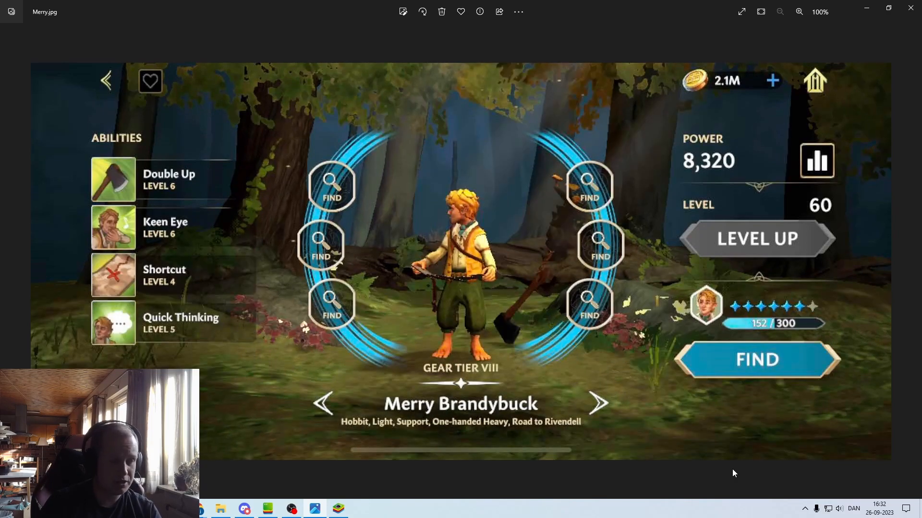
left_click(598, 403)
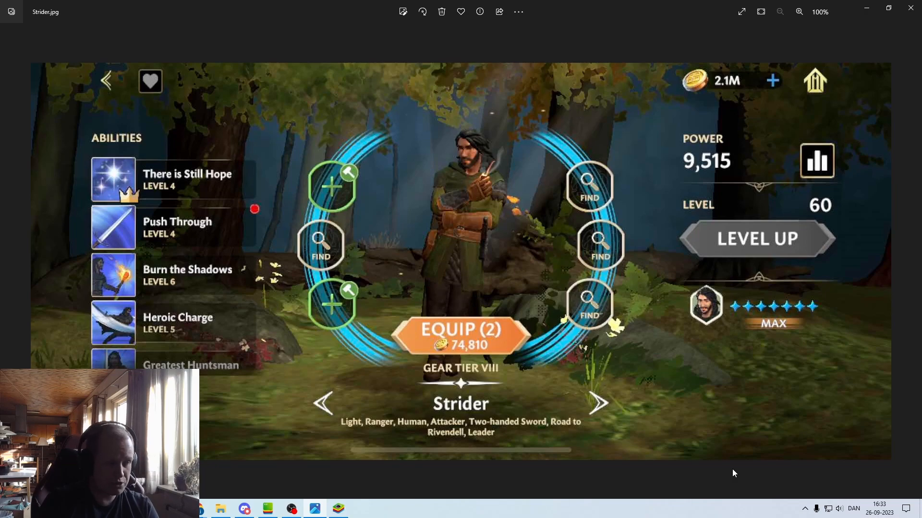
mouse_move(389, 408)
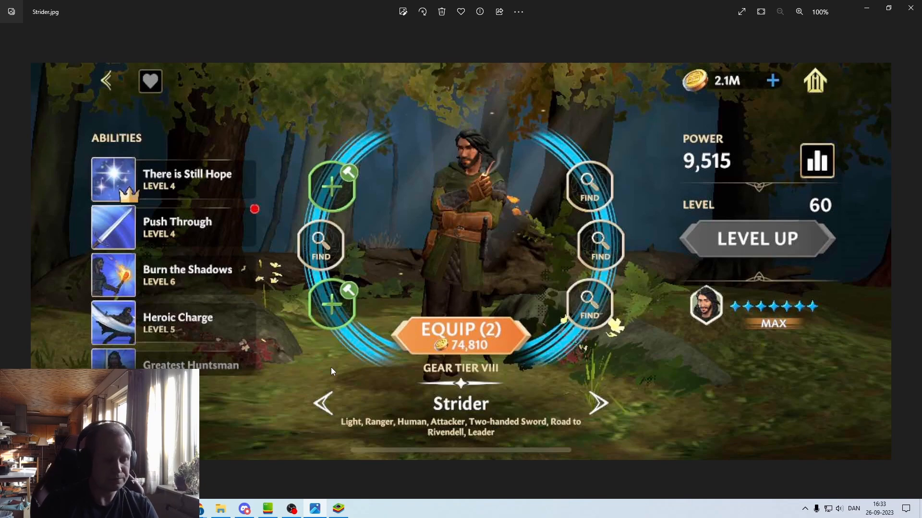
mouse_move(586, 474)
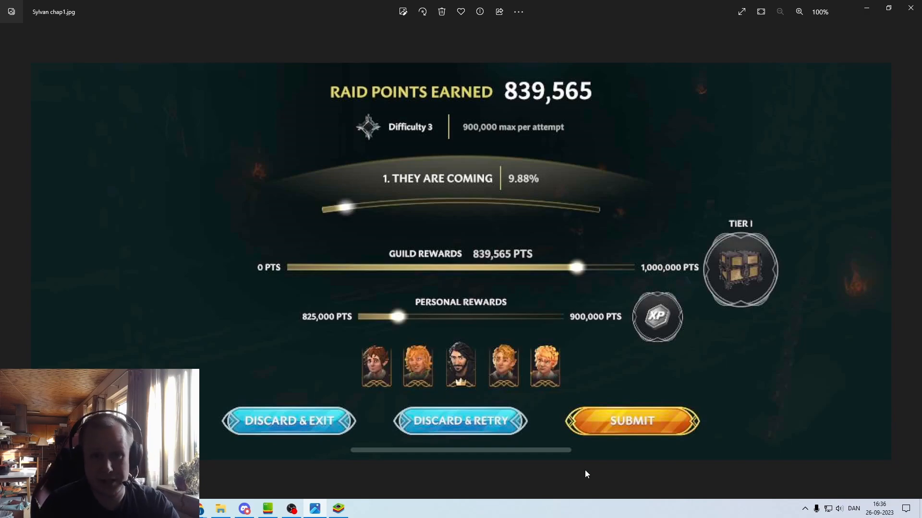
Step: Advance from Sylvan chap1.jpg to Sylvan chap2.jpg showing 579,420 raid points
key("Right")
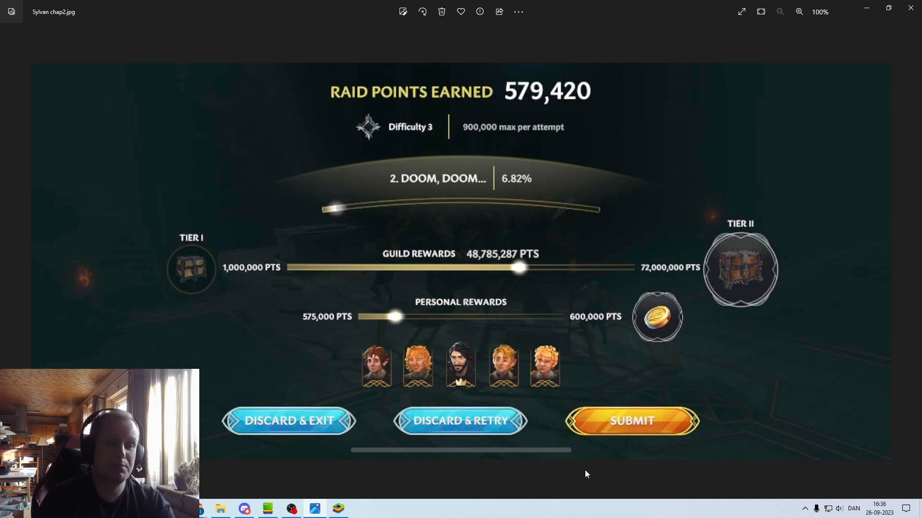